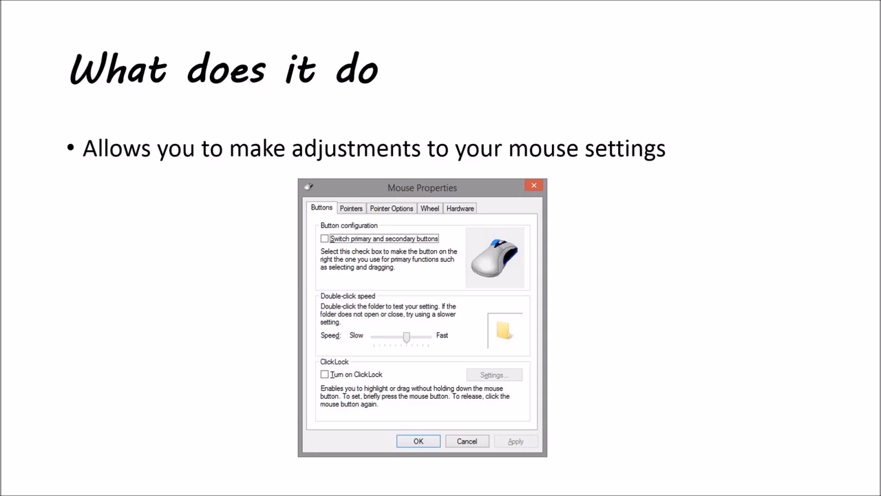
Step: Advance the slideshow to the 'Getting There' slide comparing Control Panel Icon and Category views
key(Right)
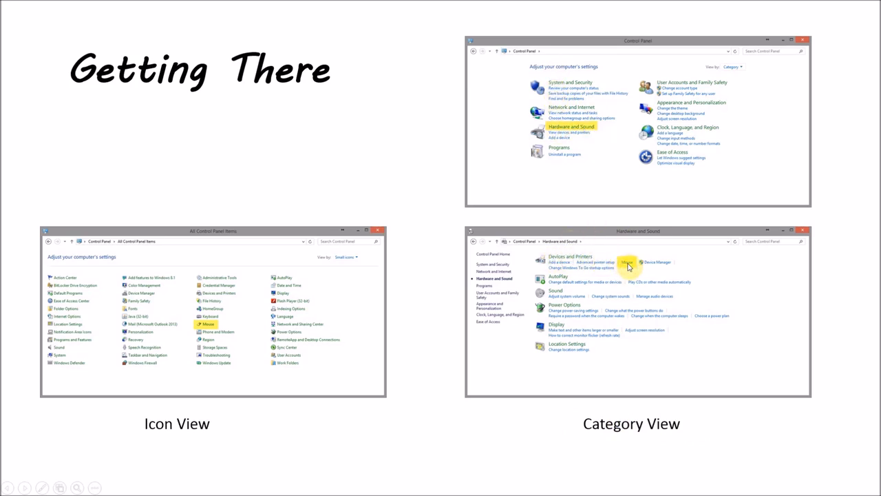
mouse_move(444, 425)
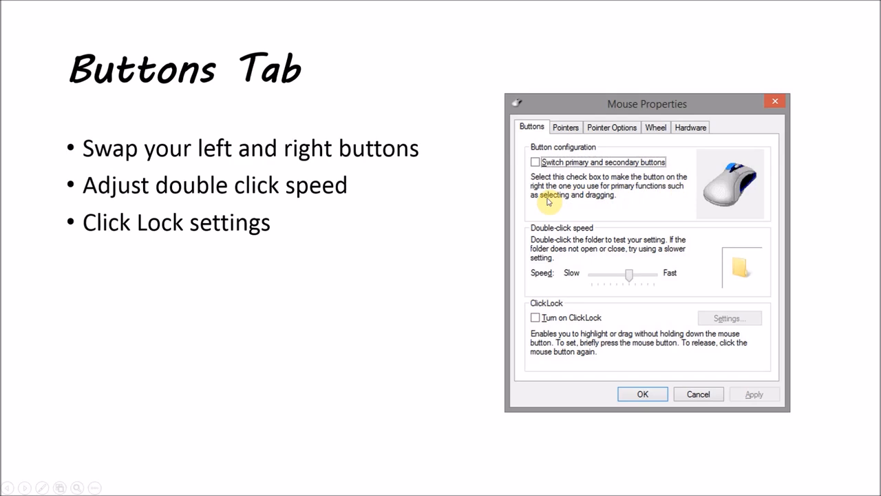
Step: Advance past the Buttons Tab slide to the Pointers slide
click(565, 126)
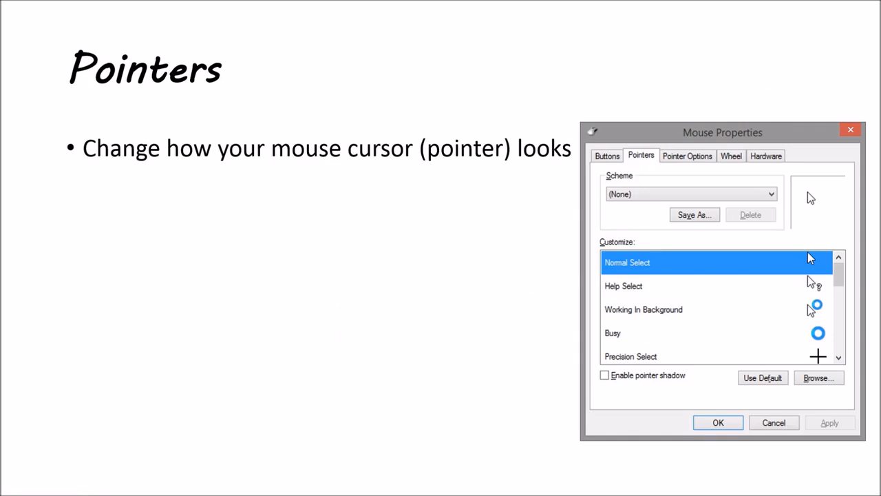
Step: Keep the Pointers slide up while discussing its cursor list with Browse and Use Default
click(809, 258)
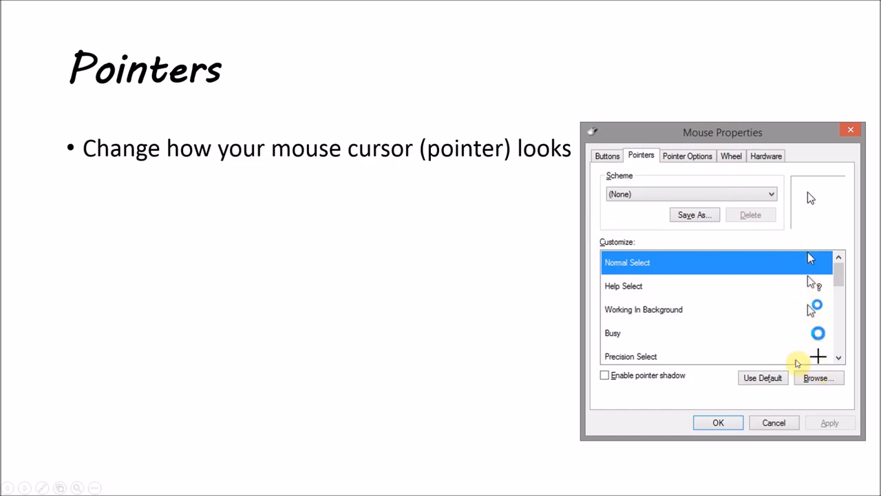
mouse_move(461, 361)
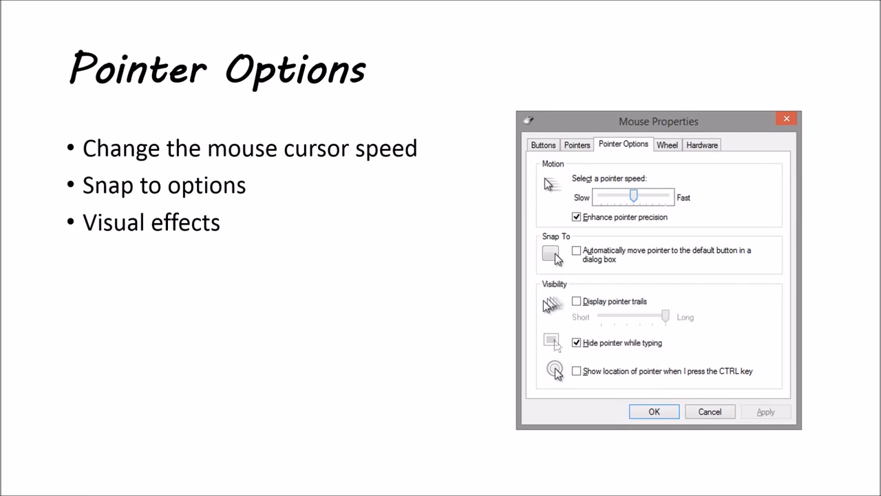
mouse_move(203, 246)
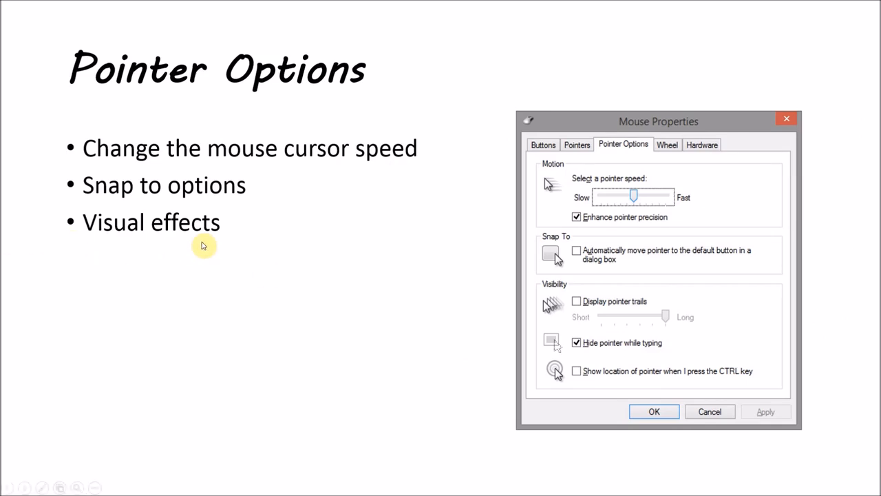
mouse_move(98, 267)
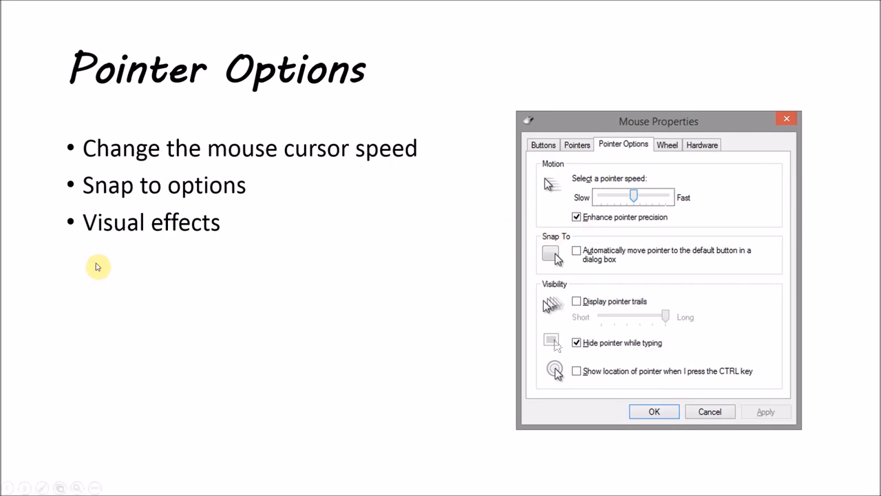
mouse_move(227, 276)
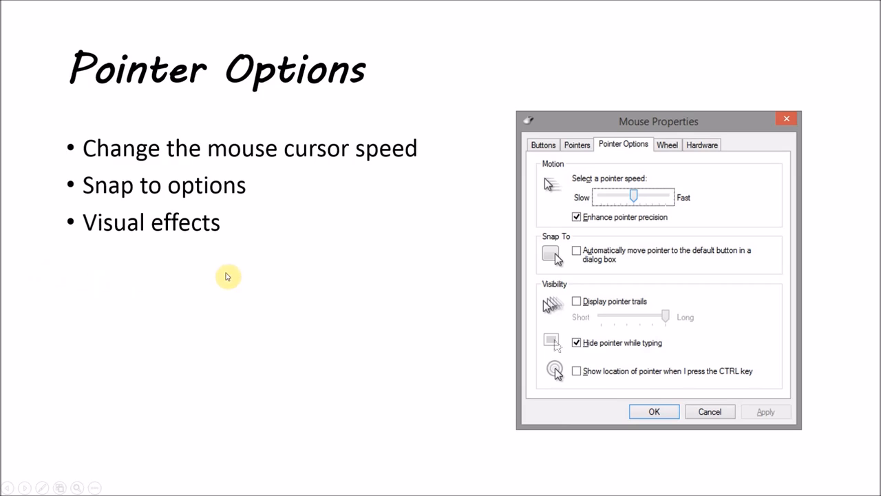
mouse_move(38, 286)
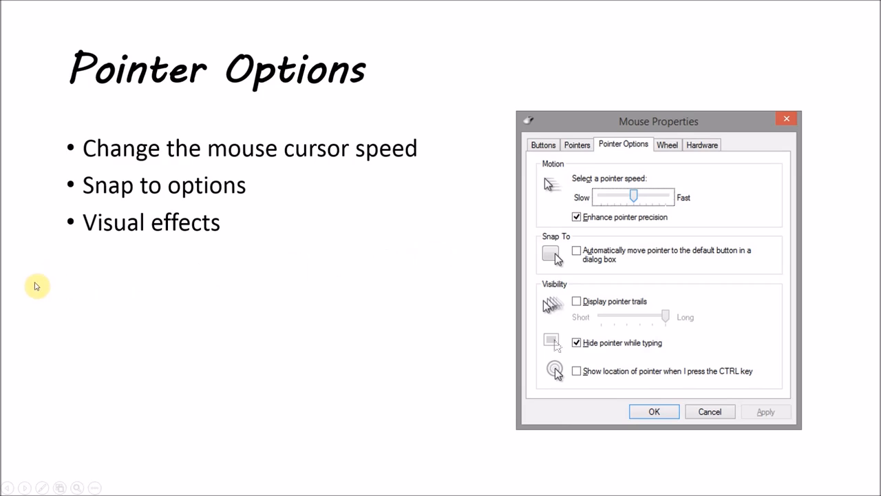
mouse_move(79, 276)
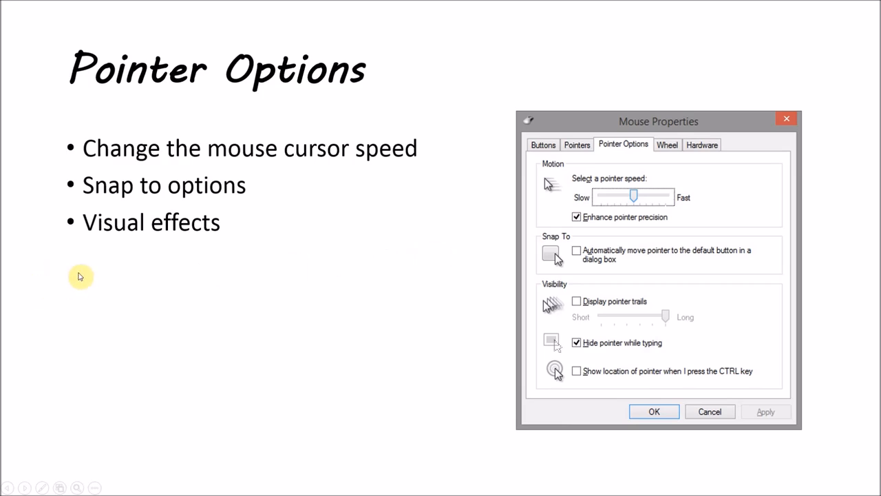
mouse_move(117, 266)
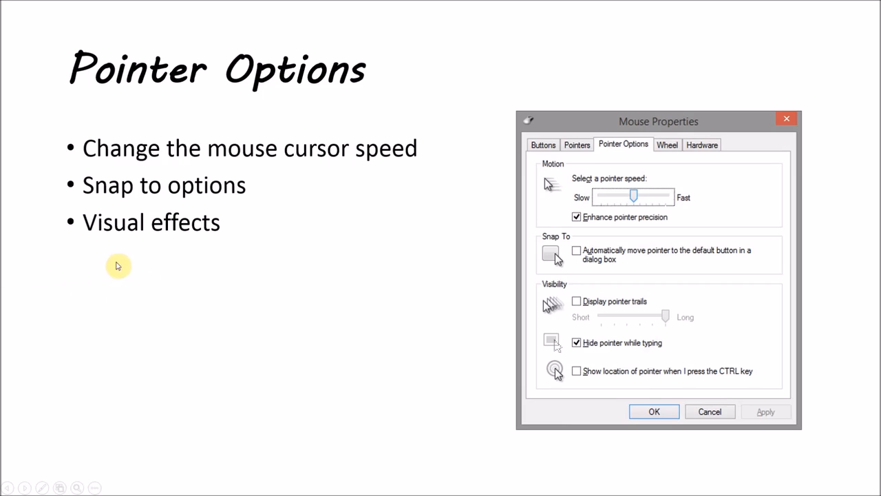
mouse_move(473, 244)
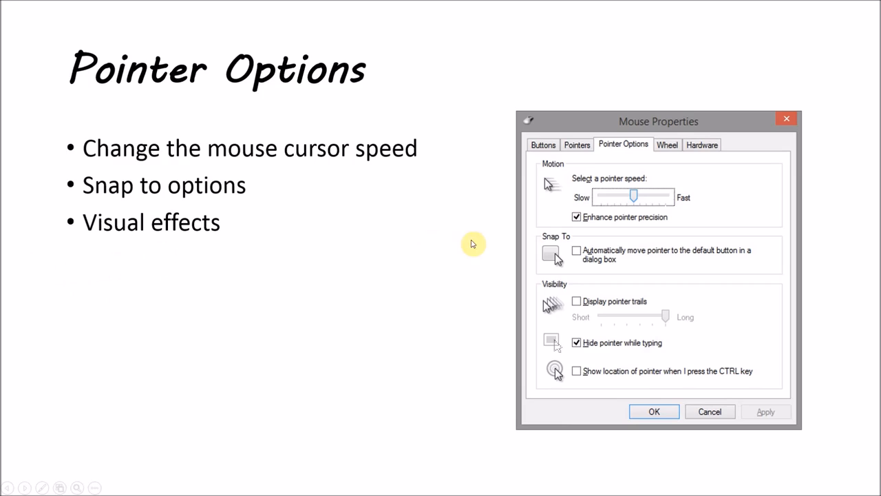
mouse_move(459, 239)
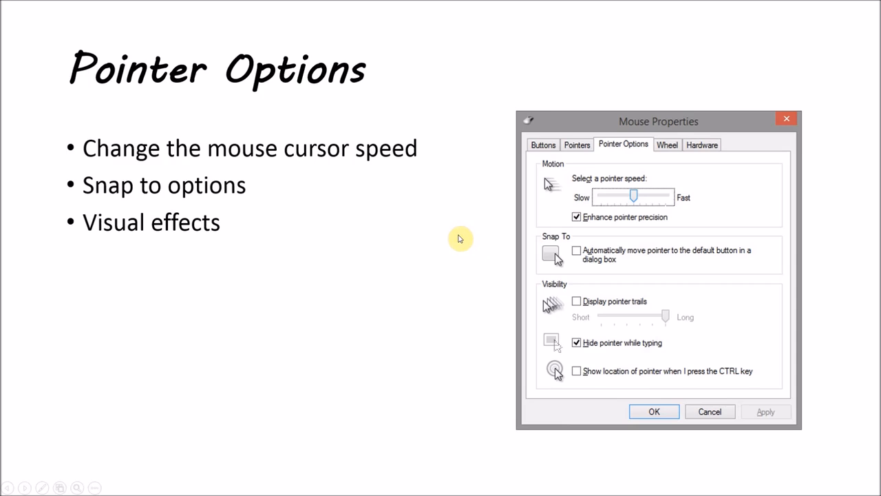
mouse_move(214, 201)
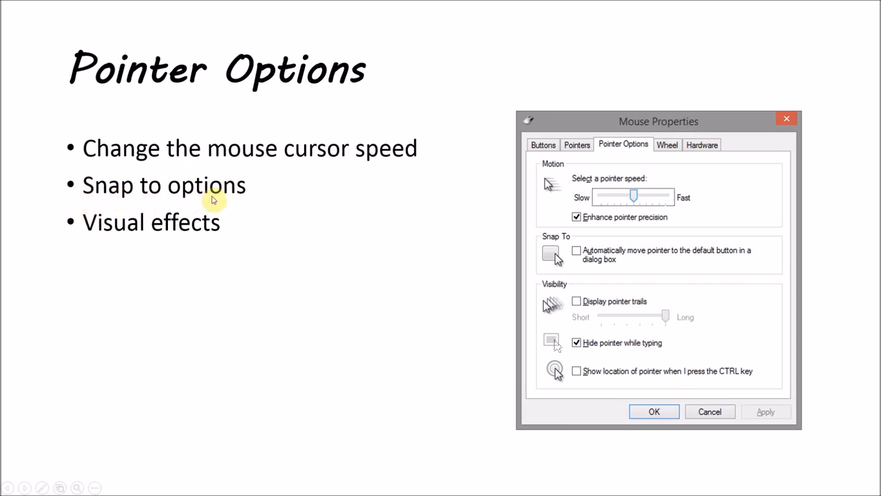
mouse_move(752, 258)
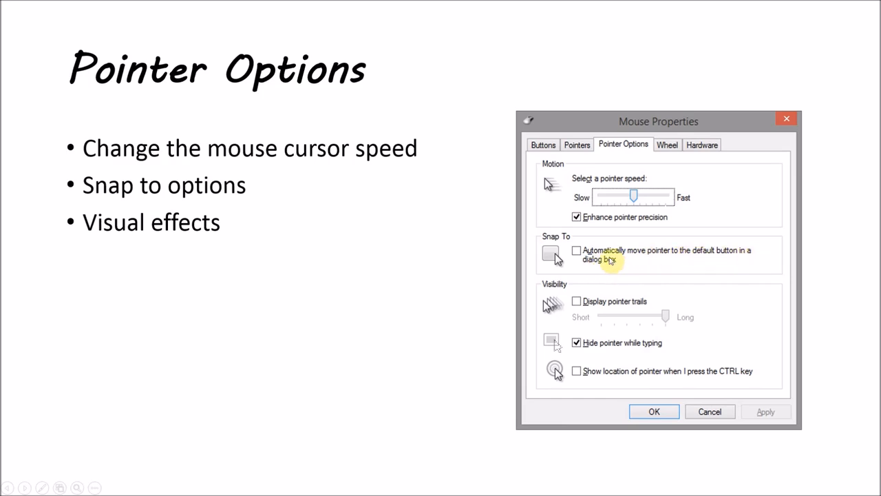
mouse_move(520, 399)
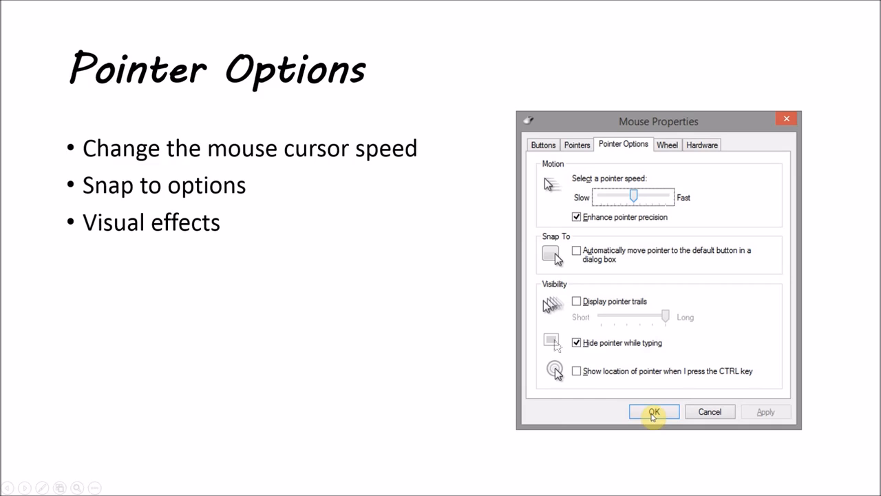
mouse_move(672, 406)
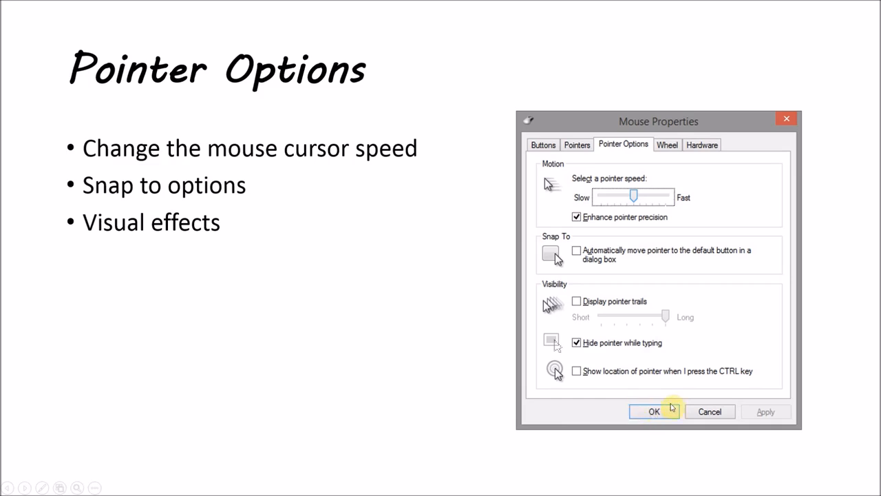
mouse_move(429, 305)
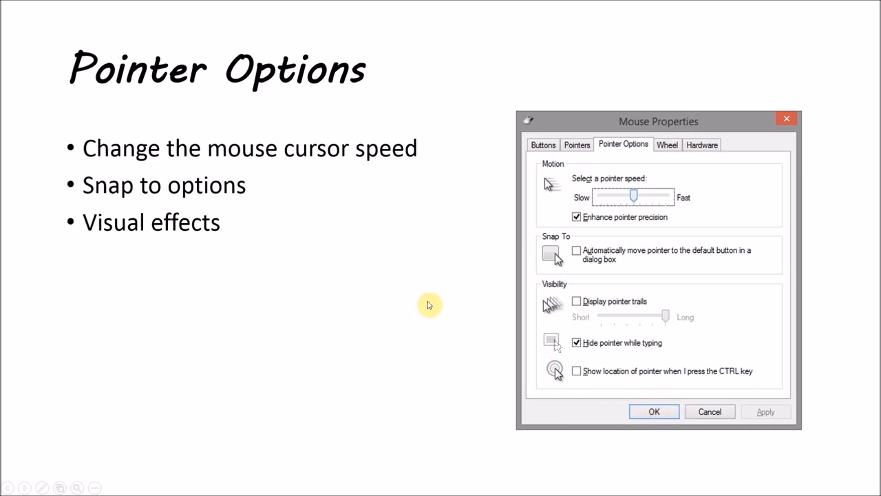
mouse_move(232, 250)
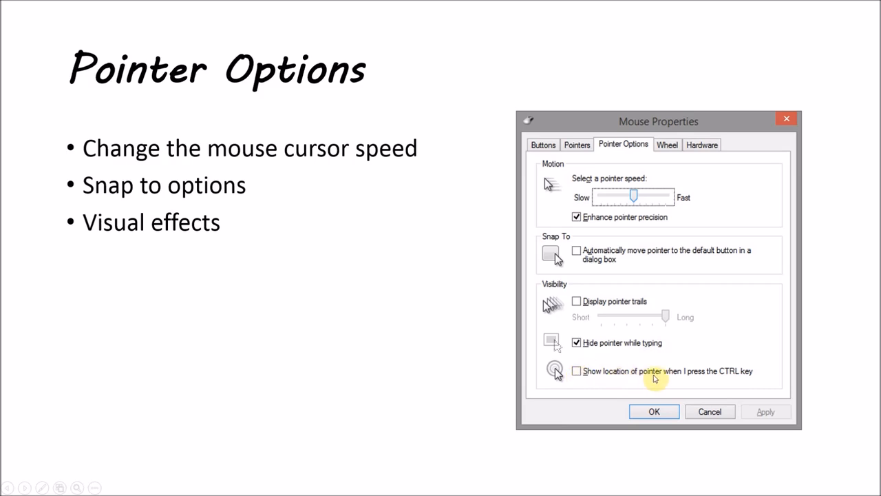
mouse_move(740, 380)
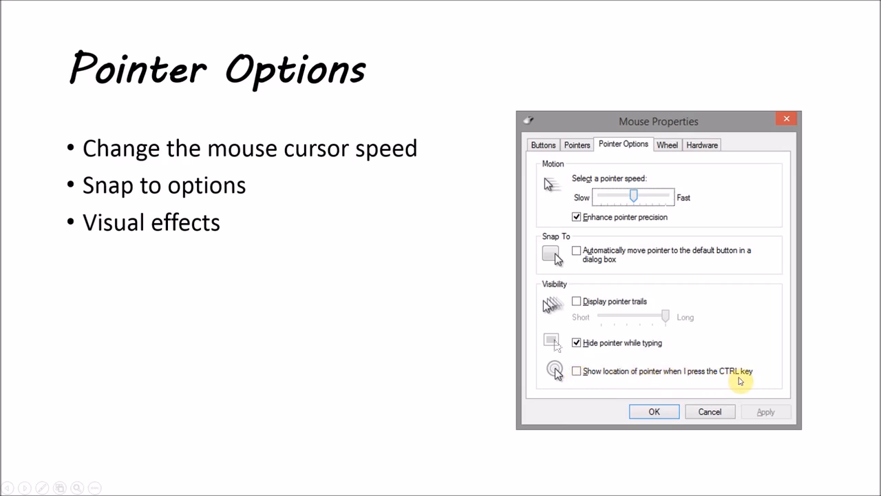
mouse_move(736, 379)
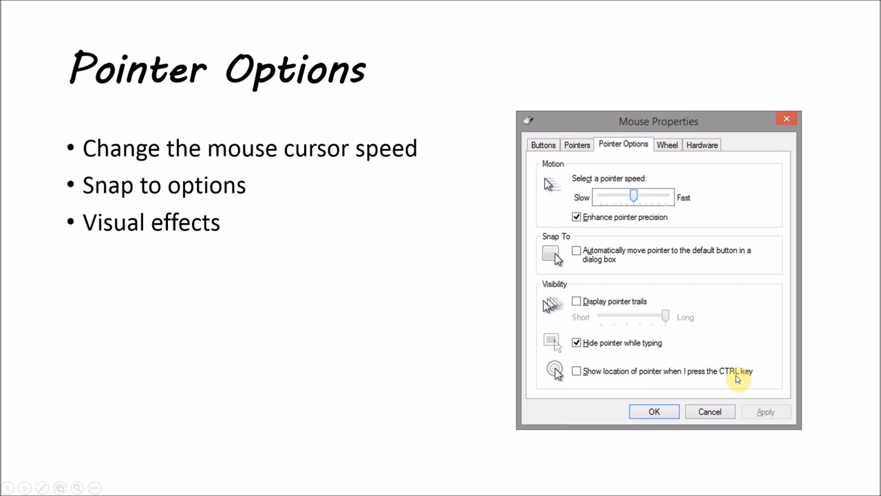
mouse_move(720, 367)
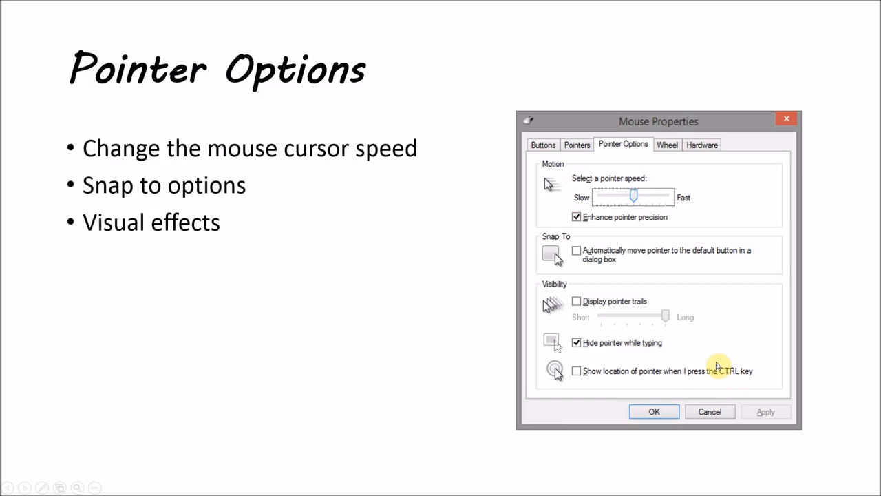
mouse_move(571, 404)
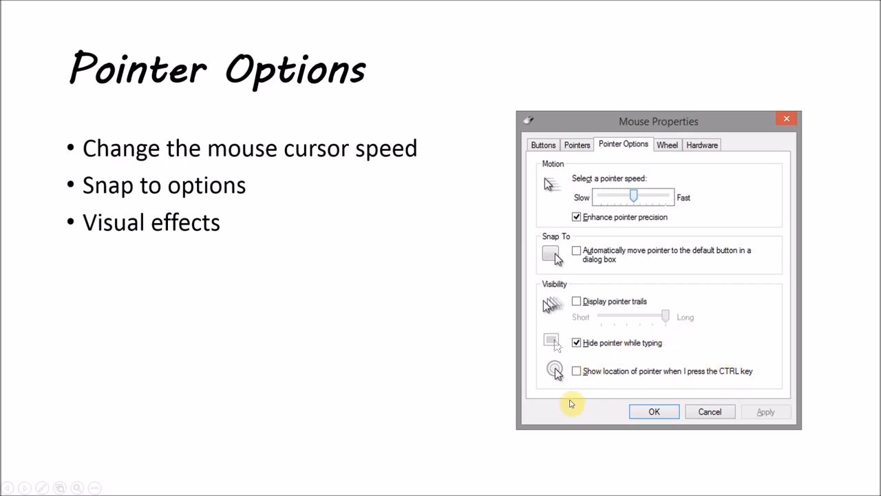
mouse_move(444, 372)
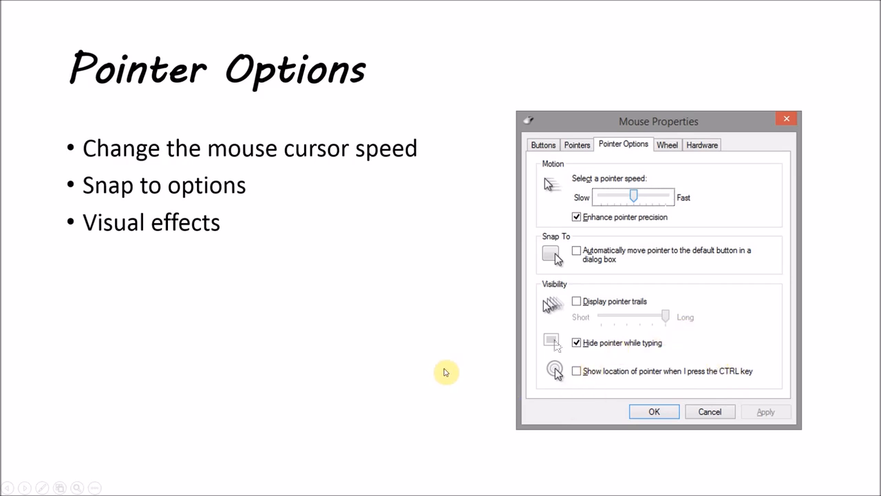
Step: Advance from the Pointer Options slide to the Wheel slide
click(666, 144)
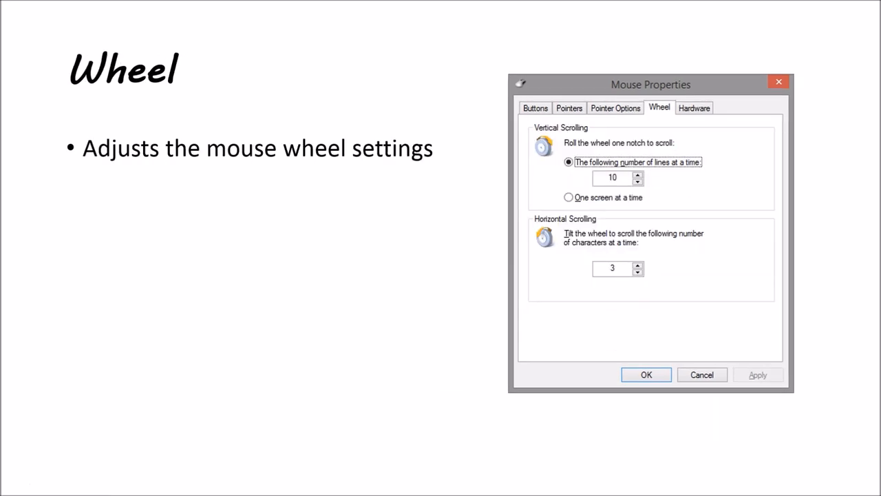
mouse_move(697, 198)
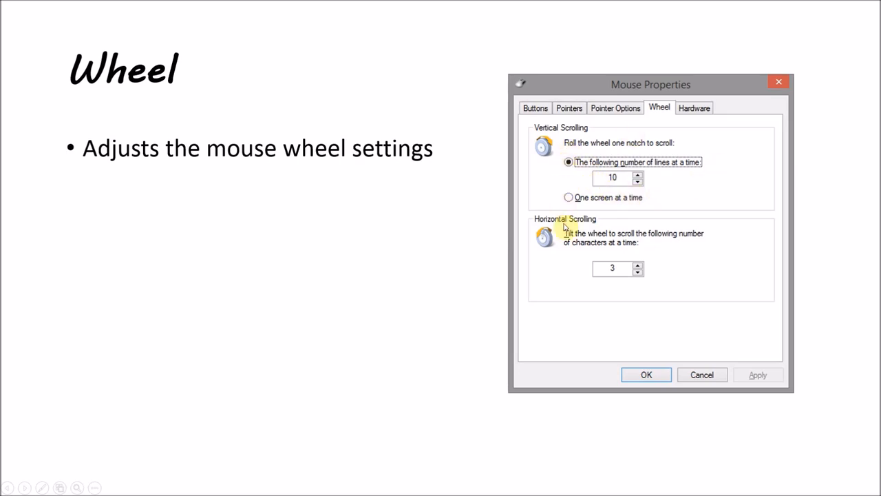
mouse_move(561, 231)
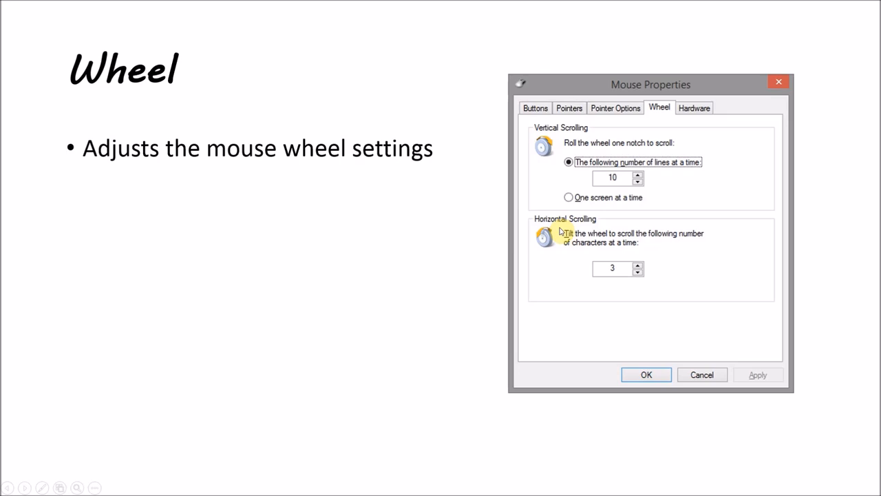
mouse_move(637, 246)
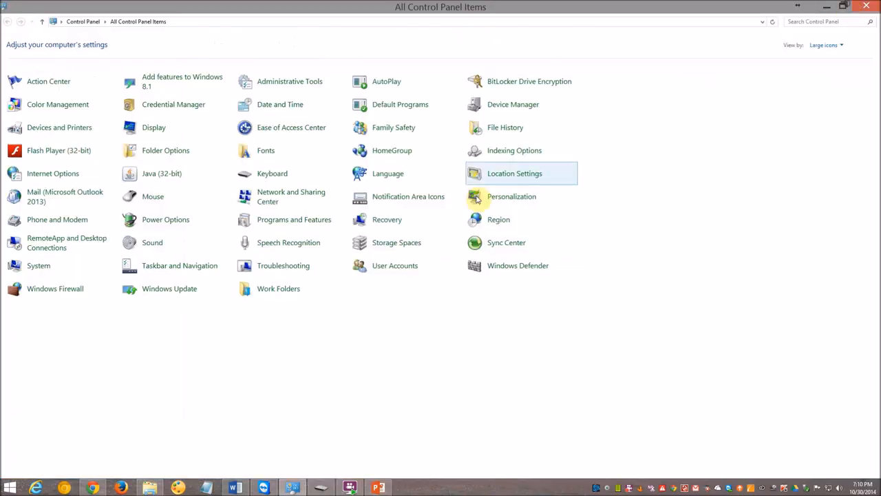
mouse_move(476, 396)
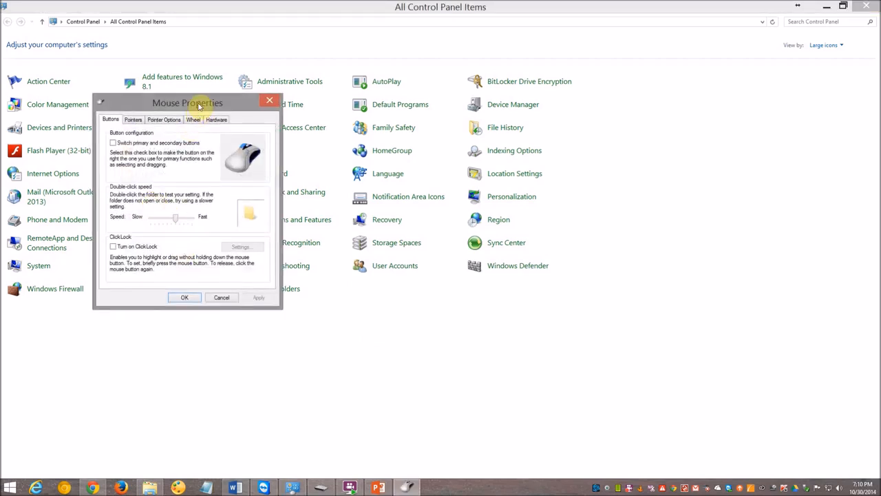
Step: Centre Mouse Properties and test double-click speed at Slow and Fast, leaving it near Fast
drag(200, 103, 429, 153)
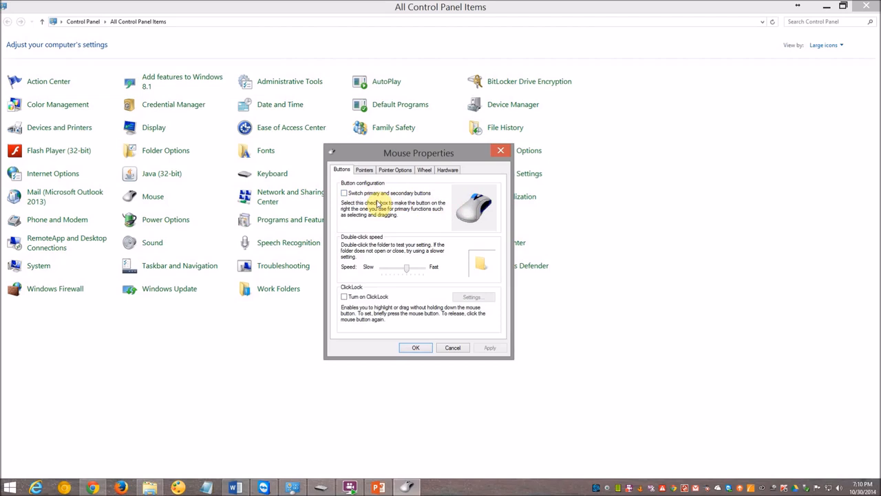
mouse_move(344, 244)
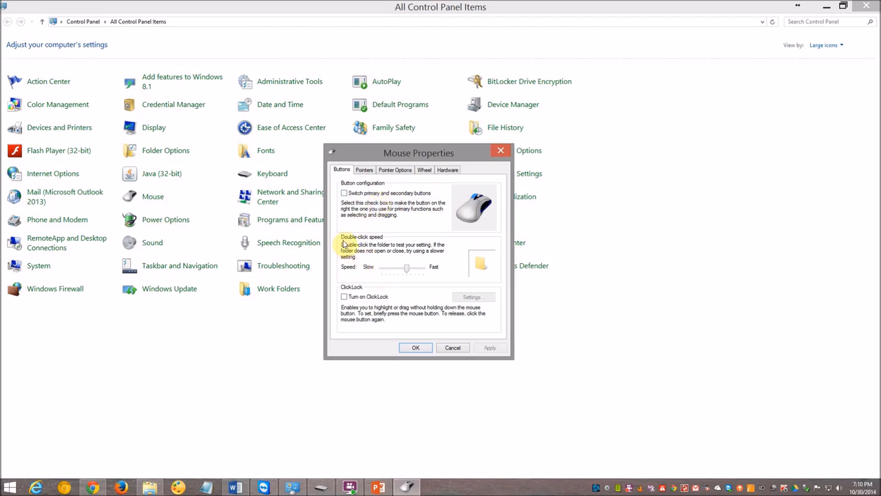
mouse_move(475, 277)
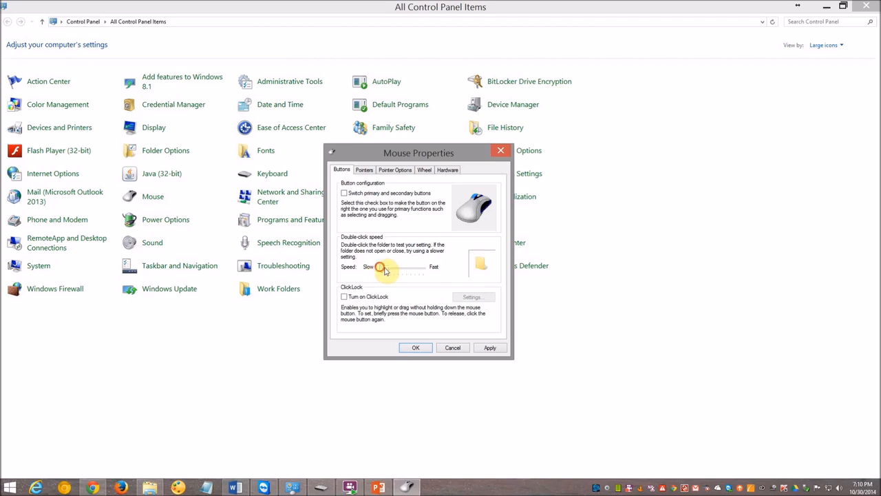
drag(382, 268, 419, 267)
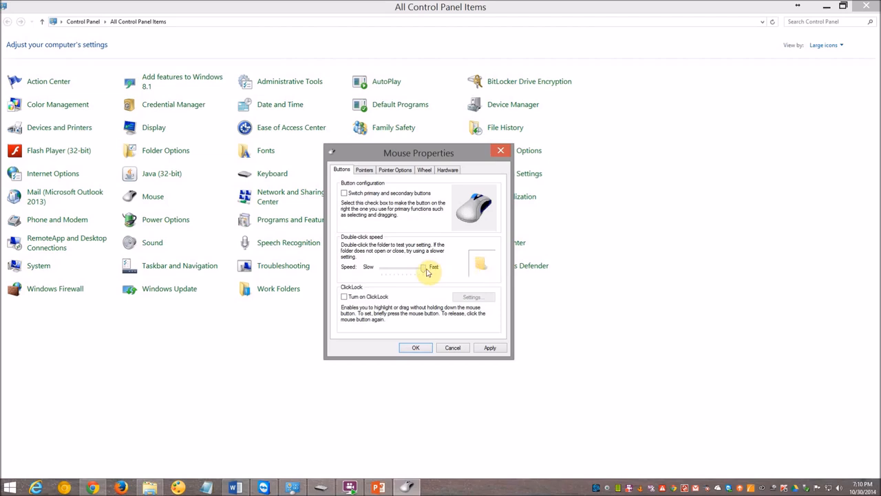
drag(423, 267, 403, 267)
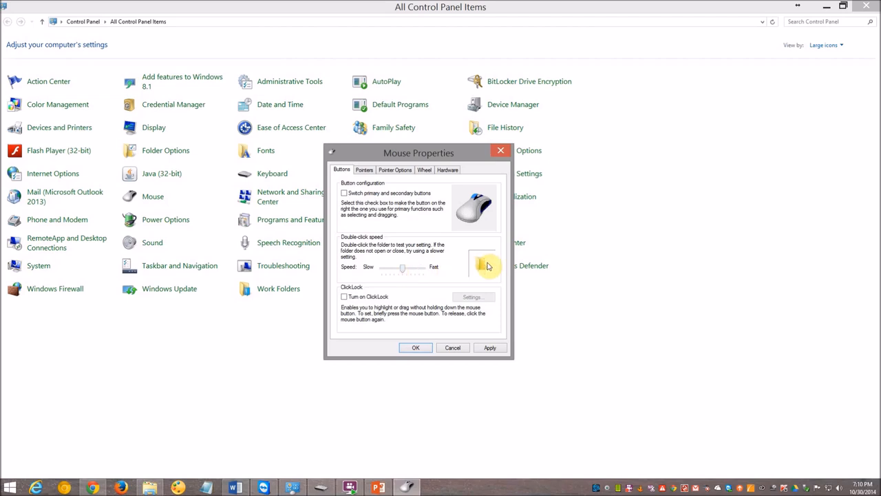
mouse_move(402, 269)
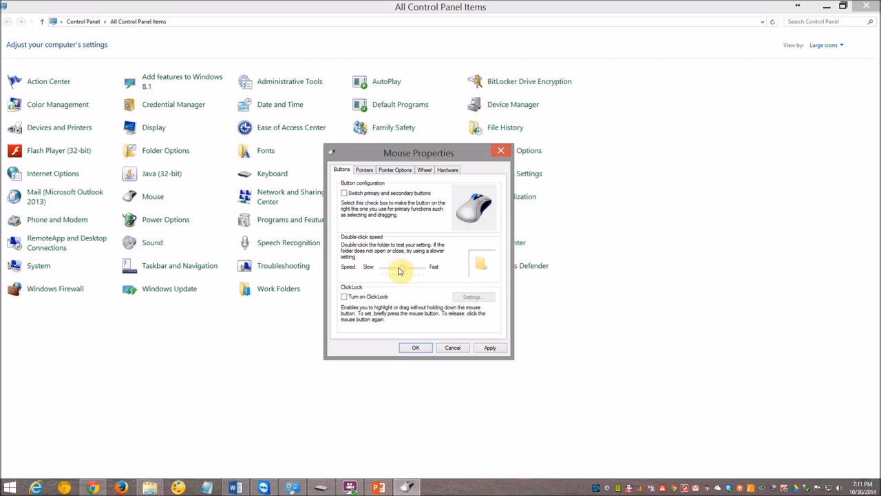
drag(399, 268, 423, 269)
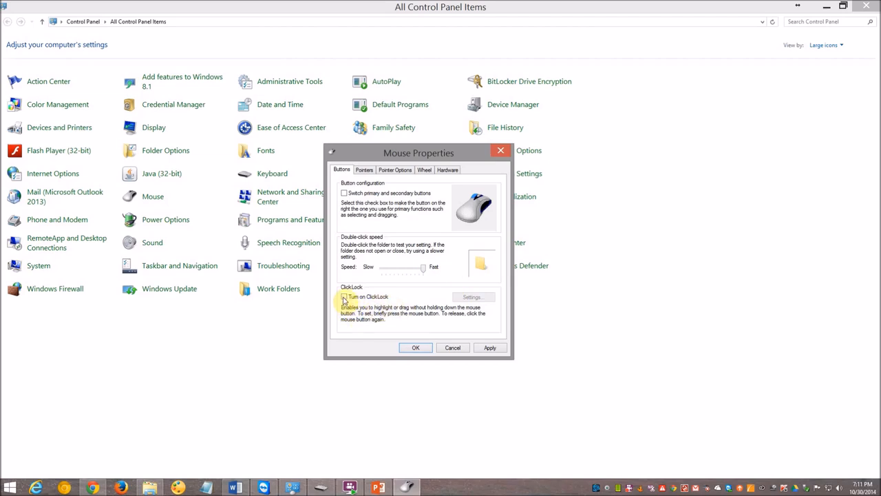
click(344, 296)
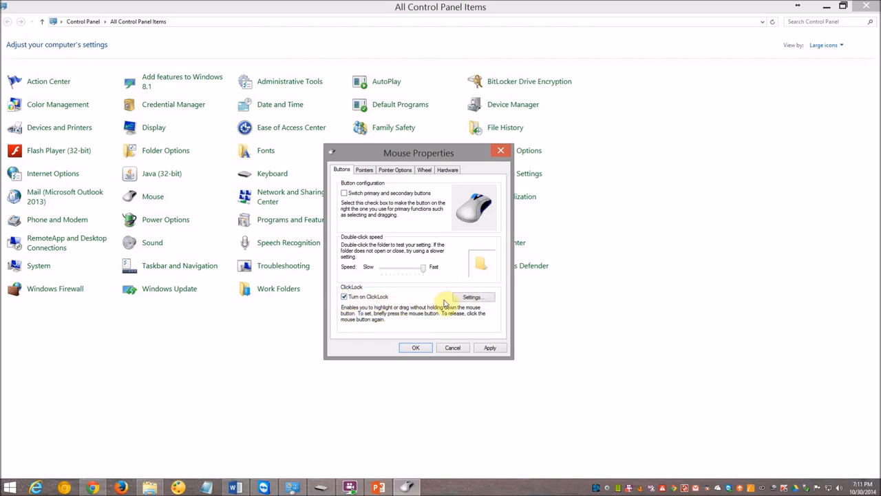
click(471, 297)
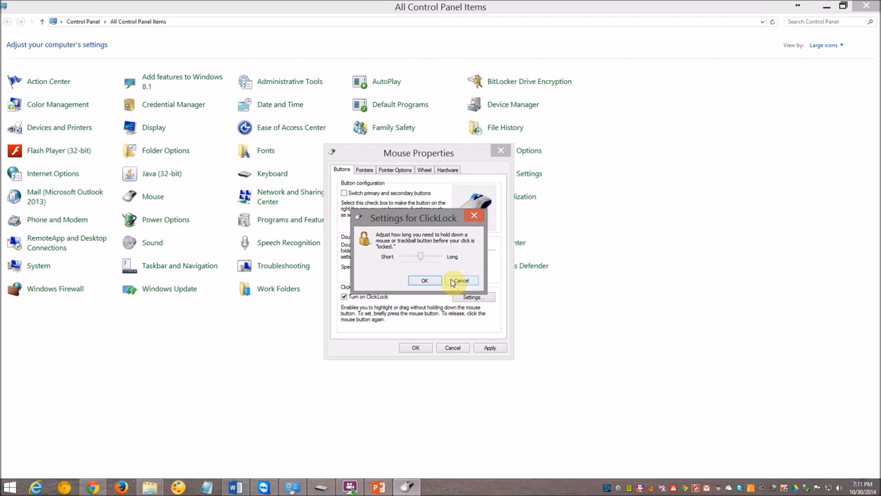
click(460, 280)
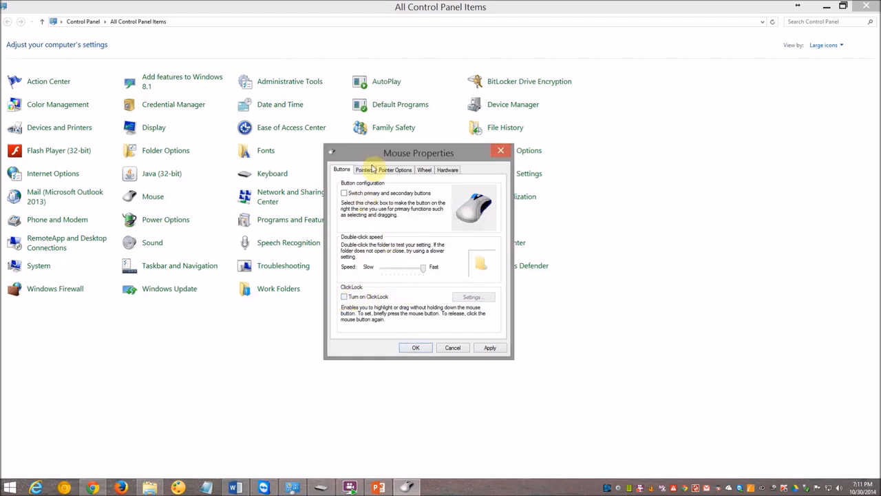
Step: On the Pointers tab, try the Magnified and Windows Standard (extra large) pointer schemes
click(364, 170)
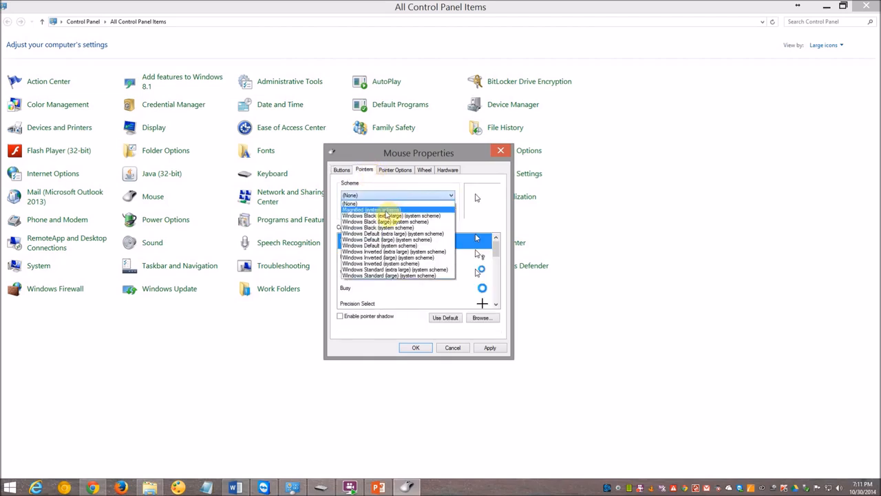
click(369, 210)
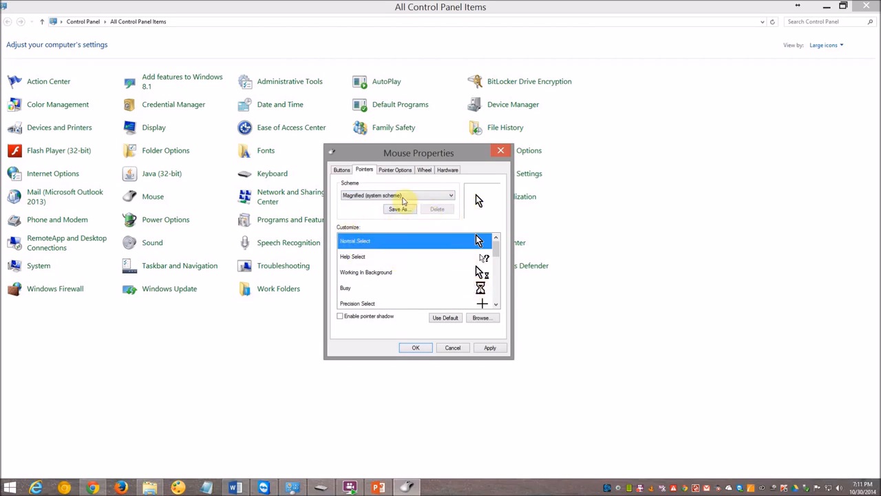
click(397, 195)
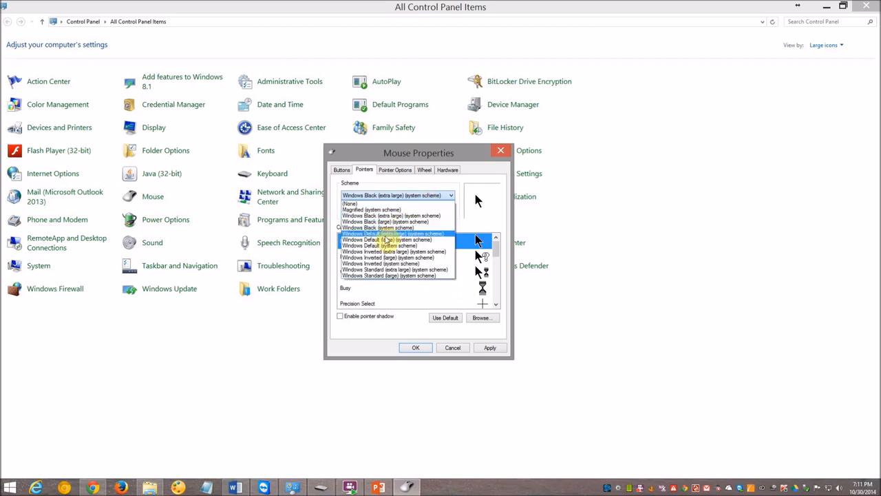
click(389, 251)
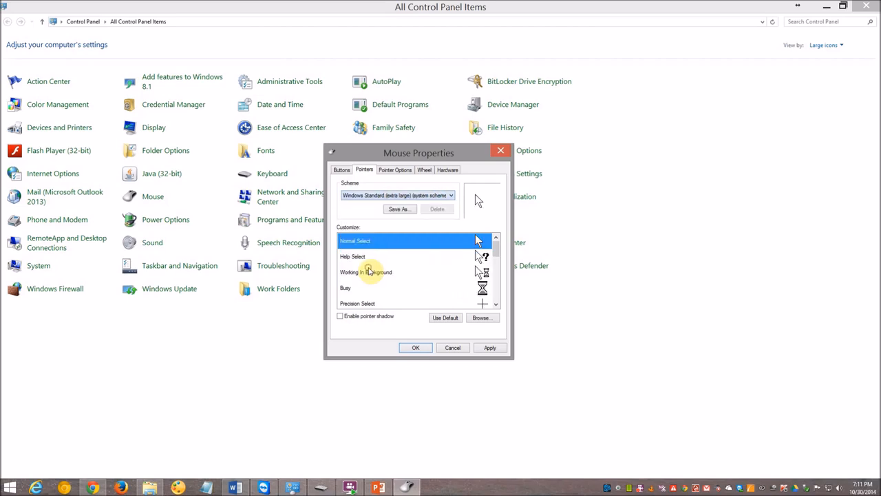
click(451, 195)
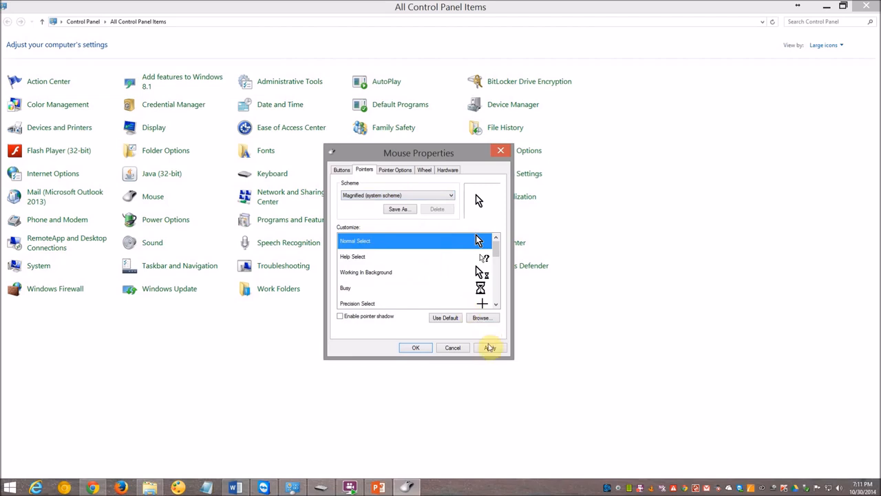
mouse_move(417, 199)
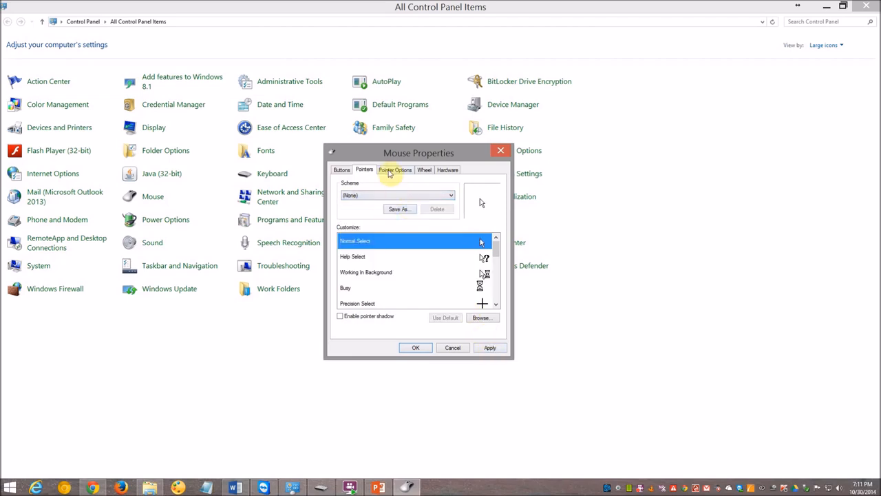
Step: On the Pointer Options tab, turn on Display pointer trails
click(394, 169)
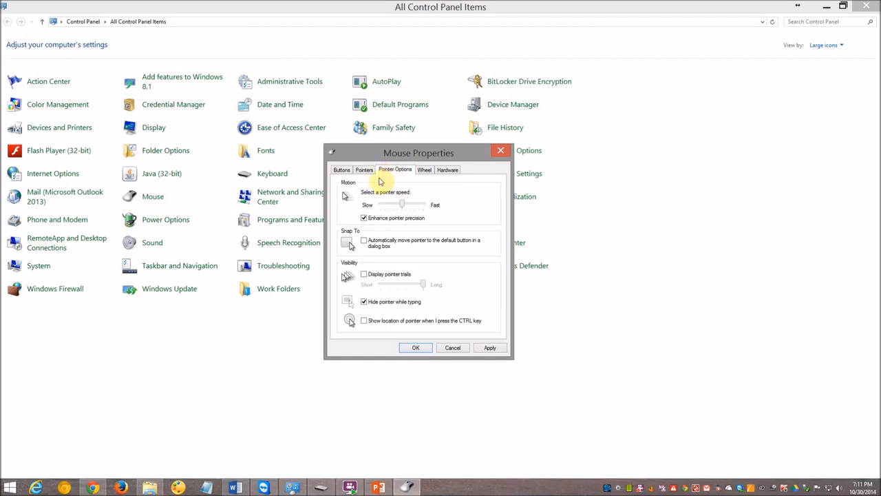
mouse_move(383, 200)
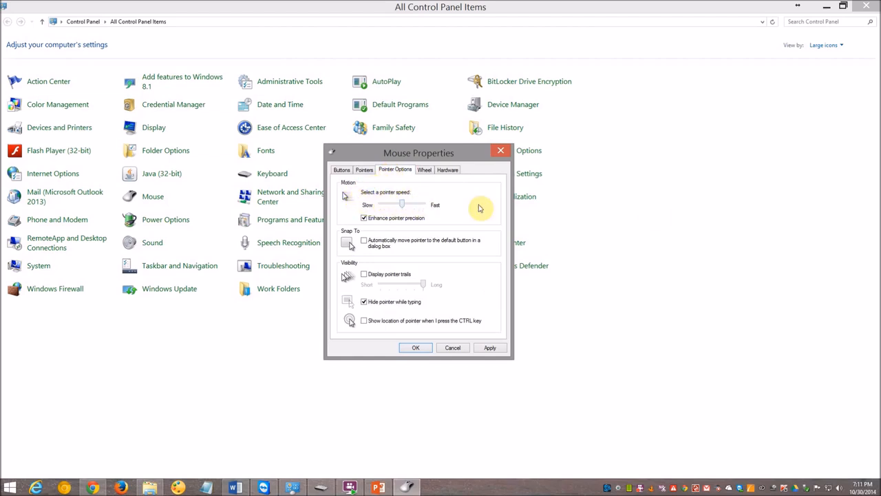
mouse_move(398, 203)
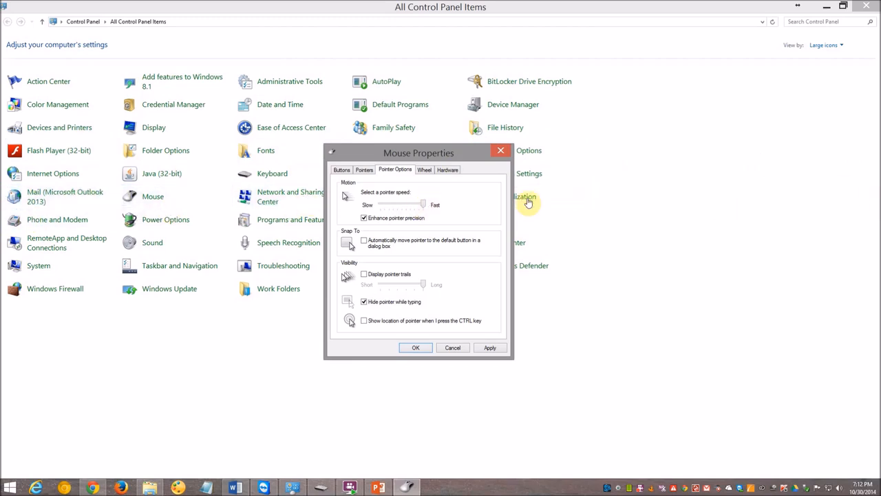
mouse_move(706, 192)
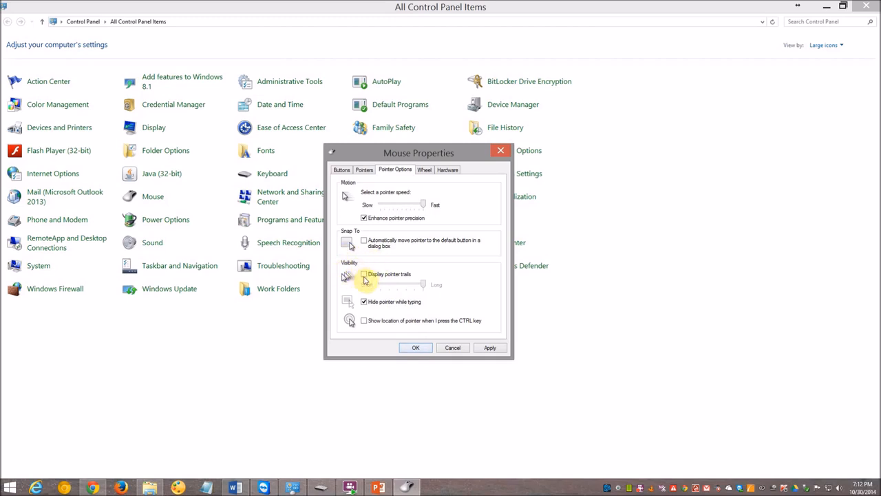
click(364, 274)
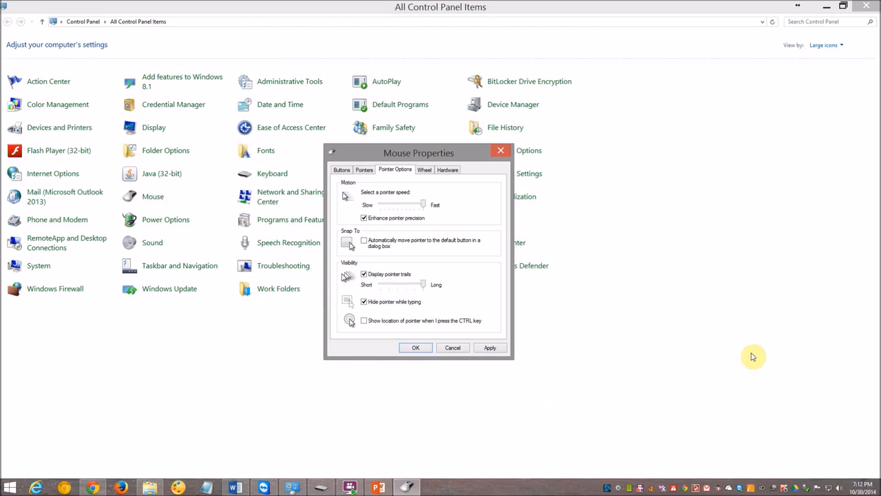
mouse_move(296, 416)
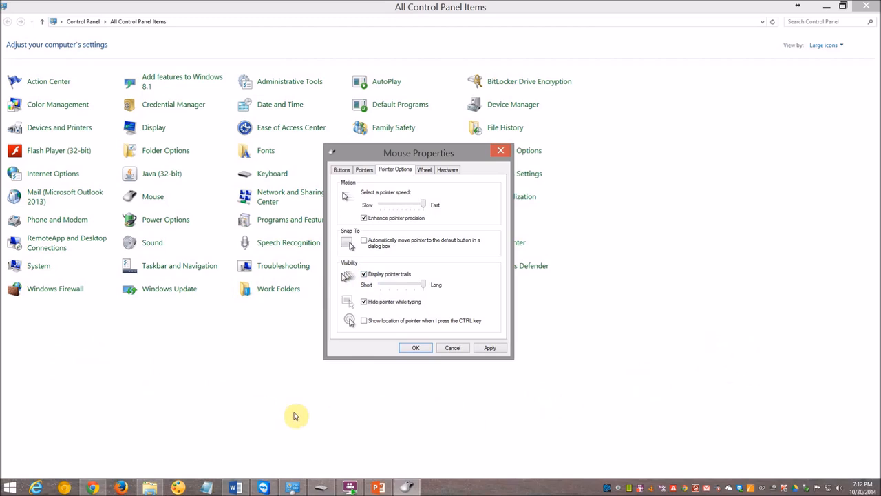
mouse_move(89, 417)
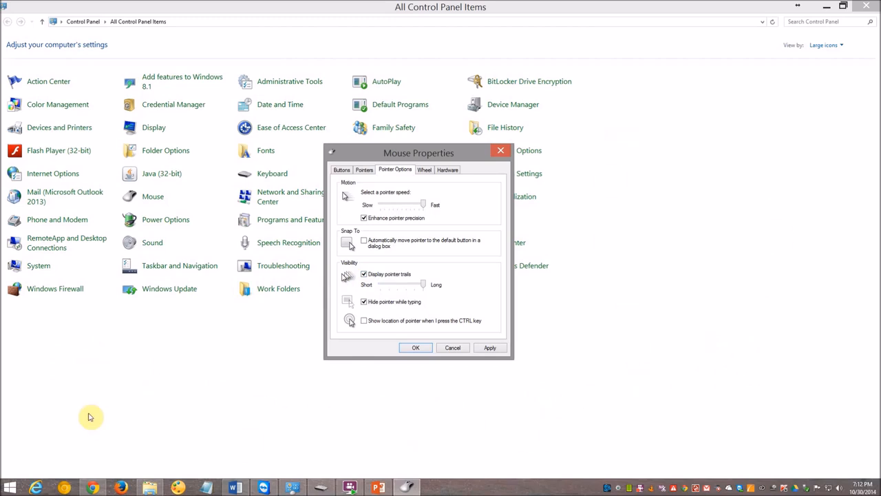
mouse_move(106, 385)
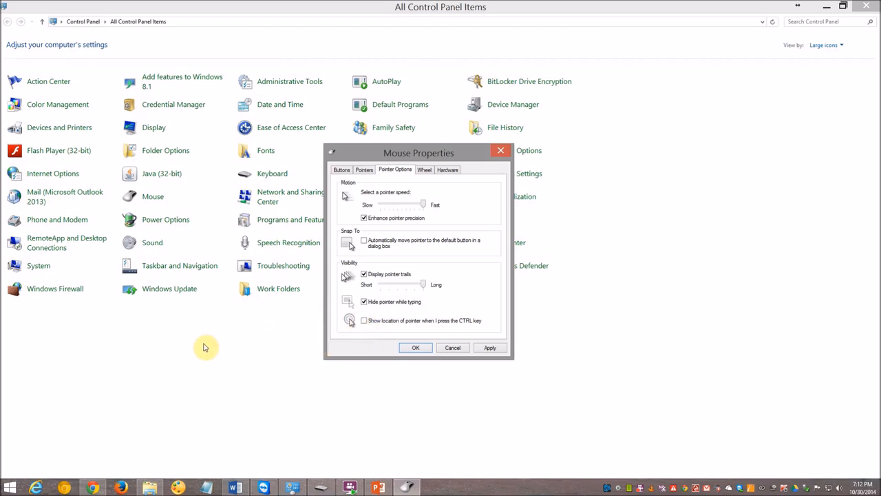
mouse_move(228, 353)
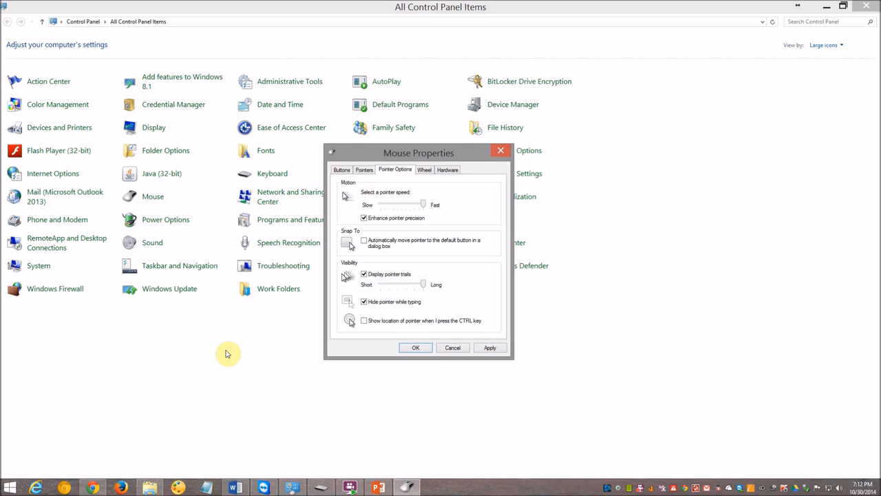
mouse_move(225, 344)
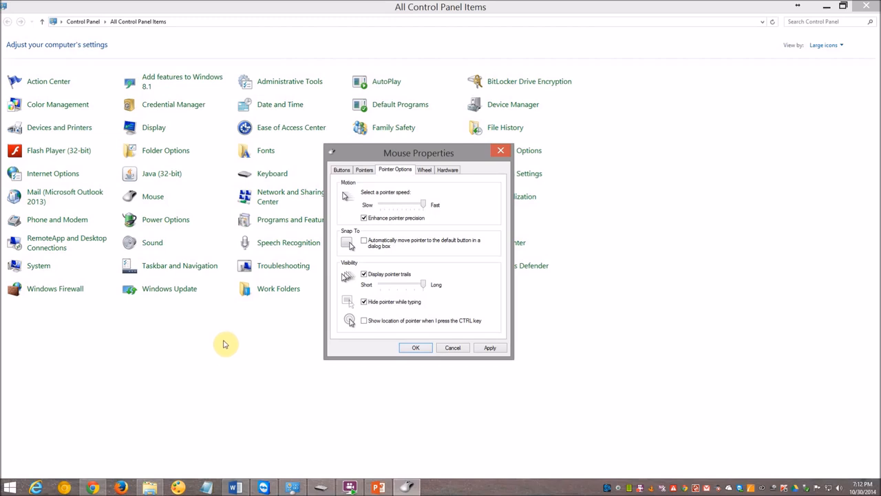
mouse_move(411, 186)
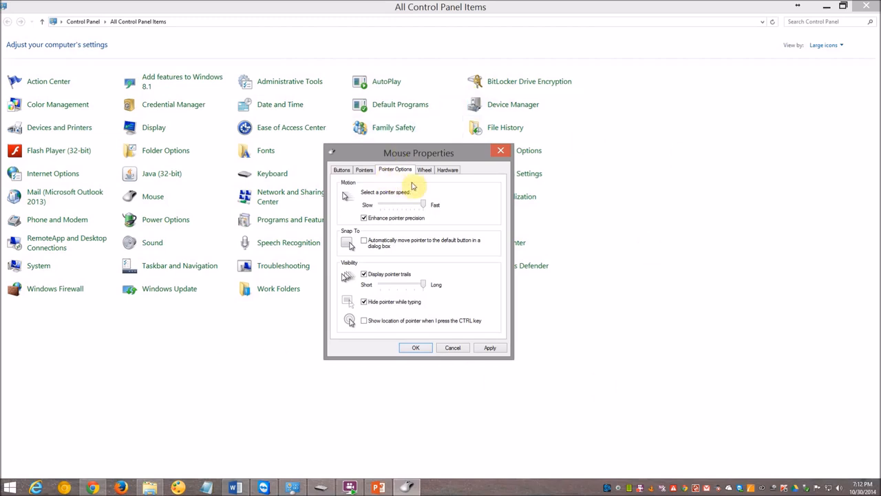
Step: Show the Wheel tab's scrolling settings, then the Hardware tab's mouse details
click(424, 169)
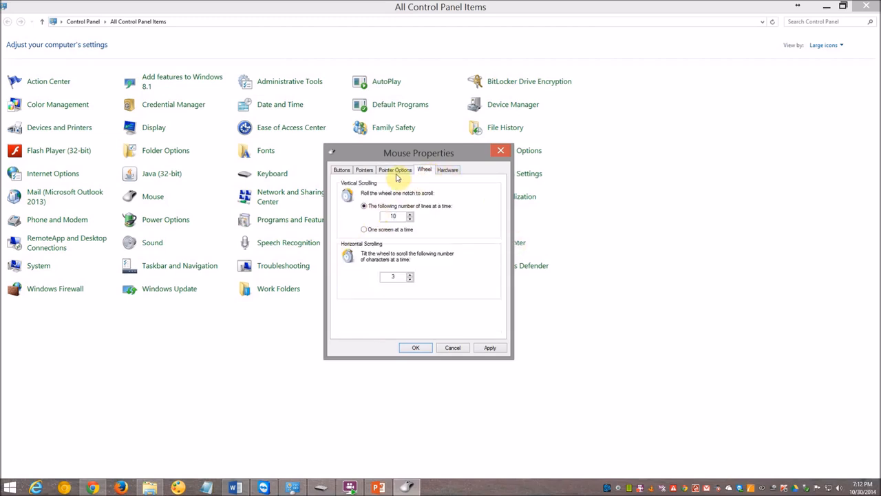
click(447, 169)
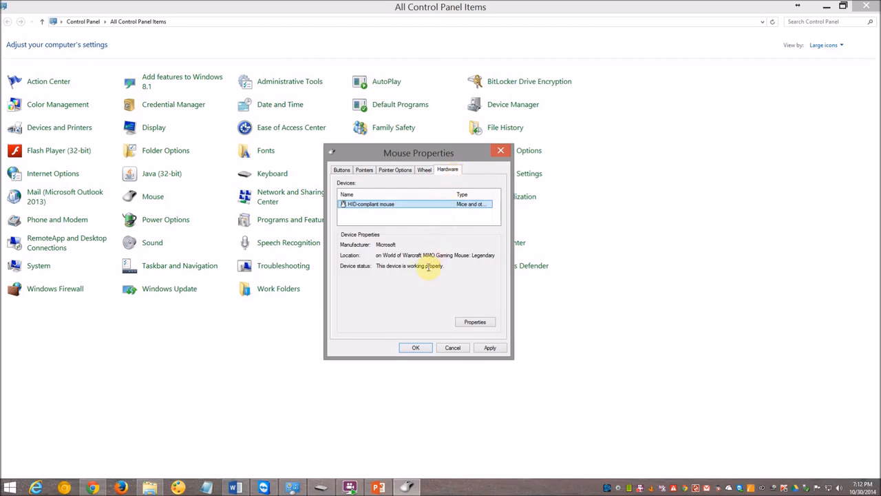
mouse_move(424, 307)
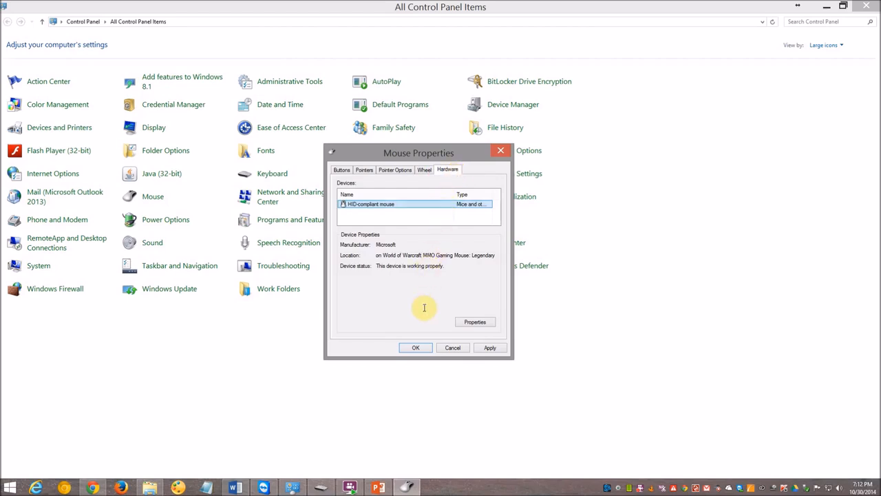
mouse_move(382, 291)
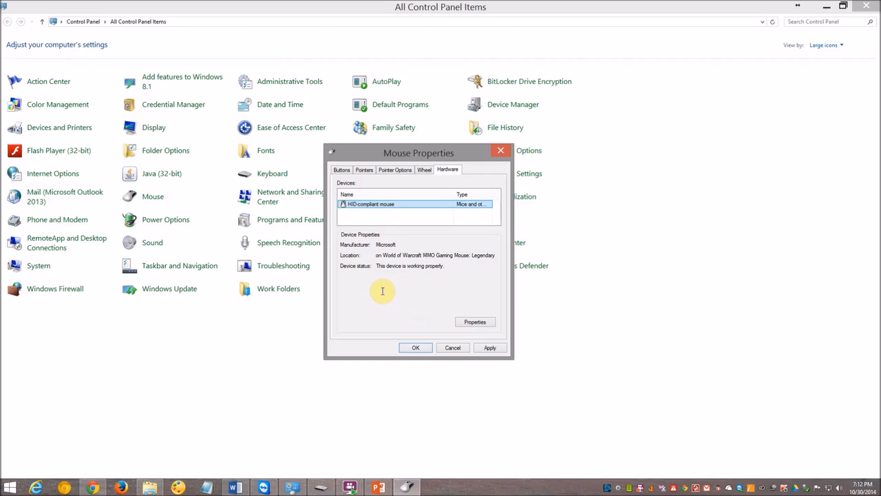